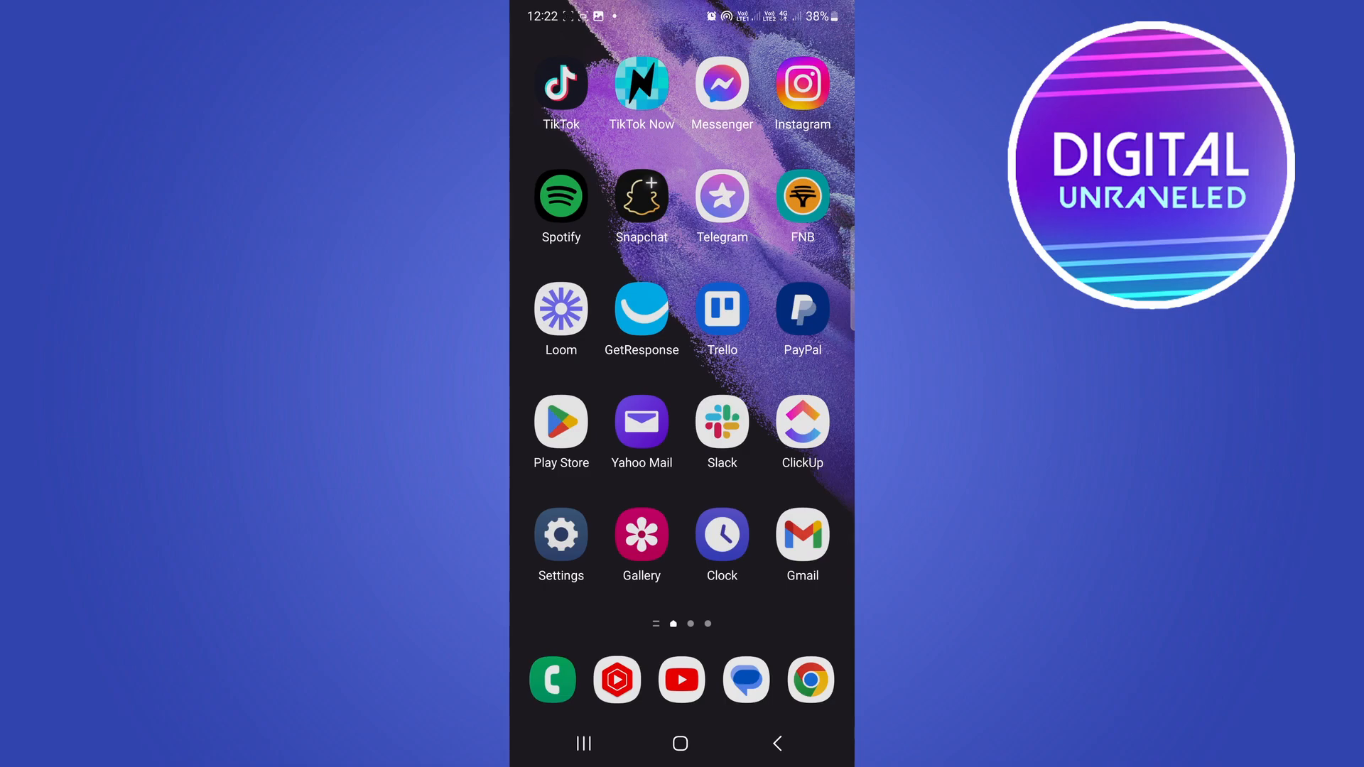
Step: Launch the TikTok app from the home screen
{"action": "left_click", "coordinate": [561, 83]}
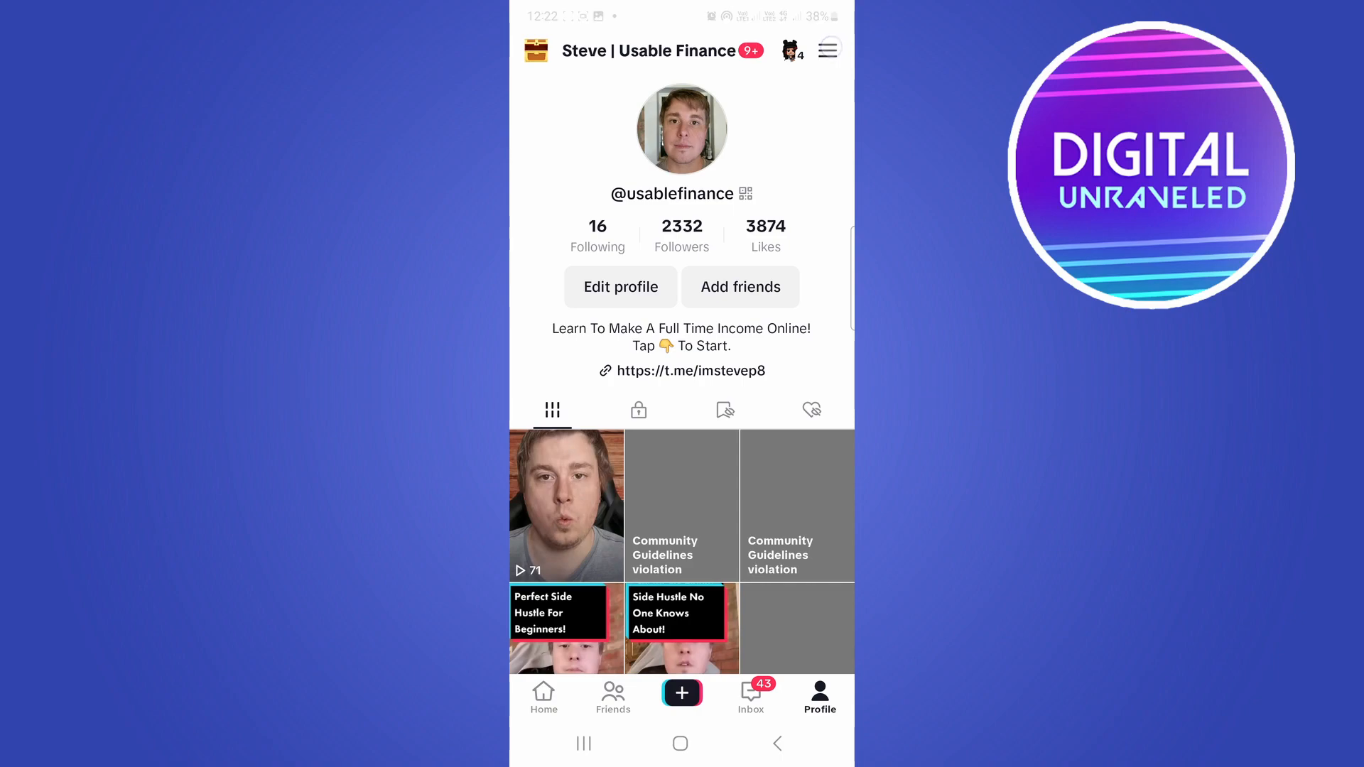
Step: Open Settings and privacy and scroll down to the Support & About options
{"action": "left_click", "coordinate": [828, 50]}
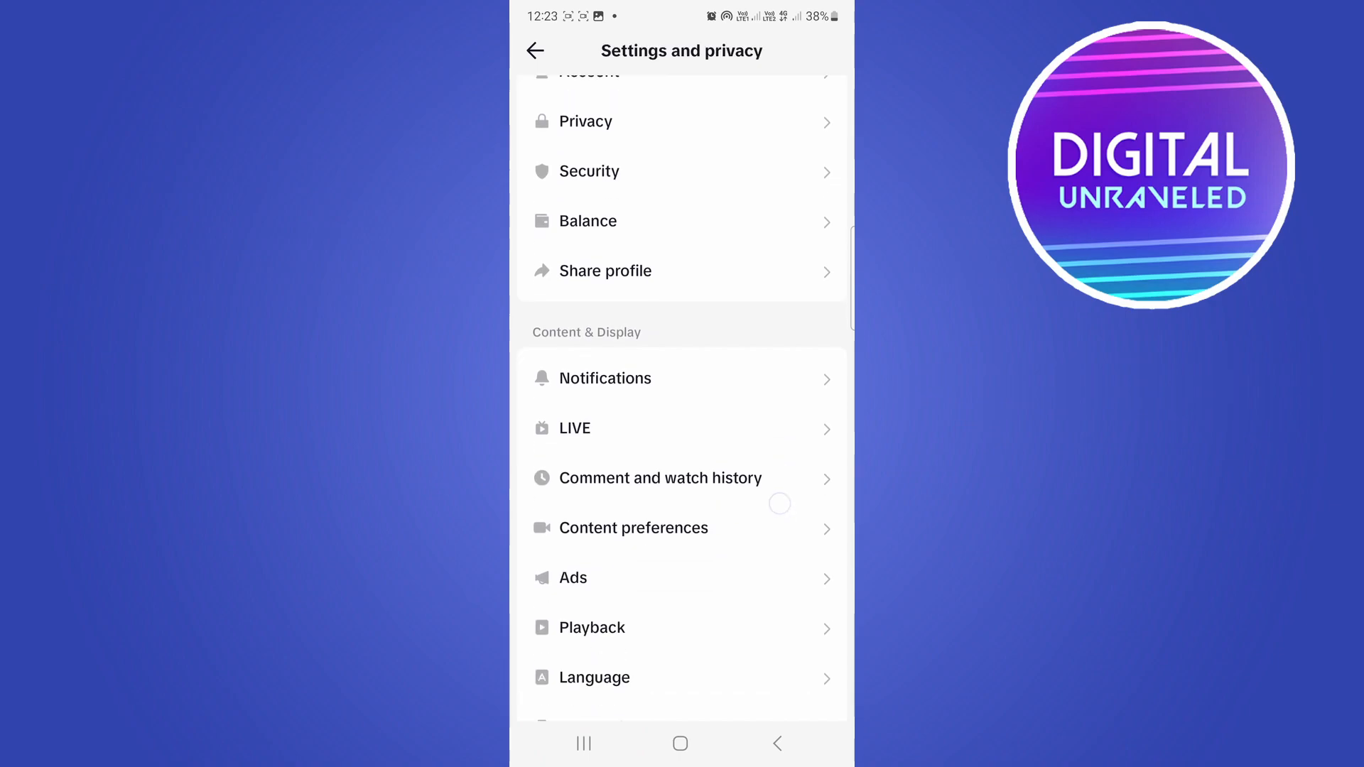
{"action": "scroll", "scroll_direction": "down", "scroll_amount": 3}
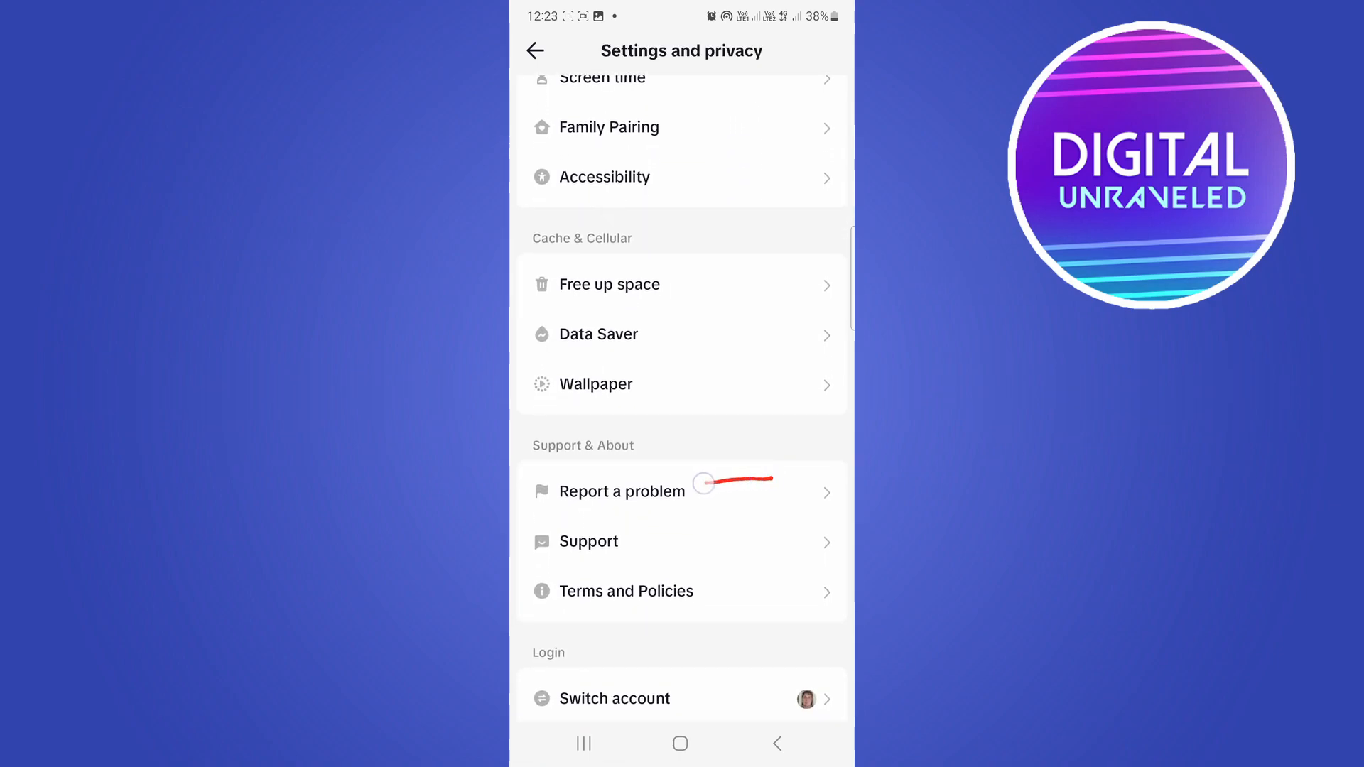
{"action": "left_click", "coordinate": [652, 491]}
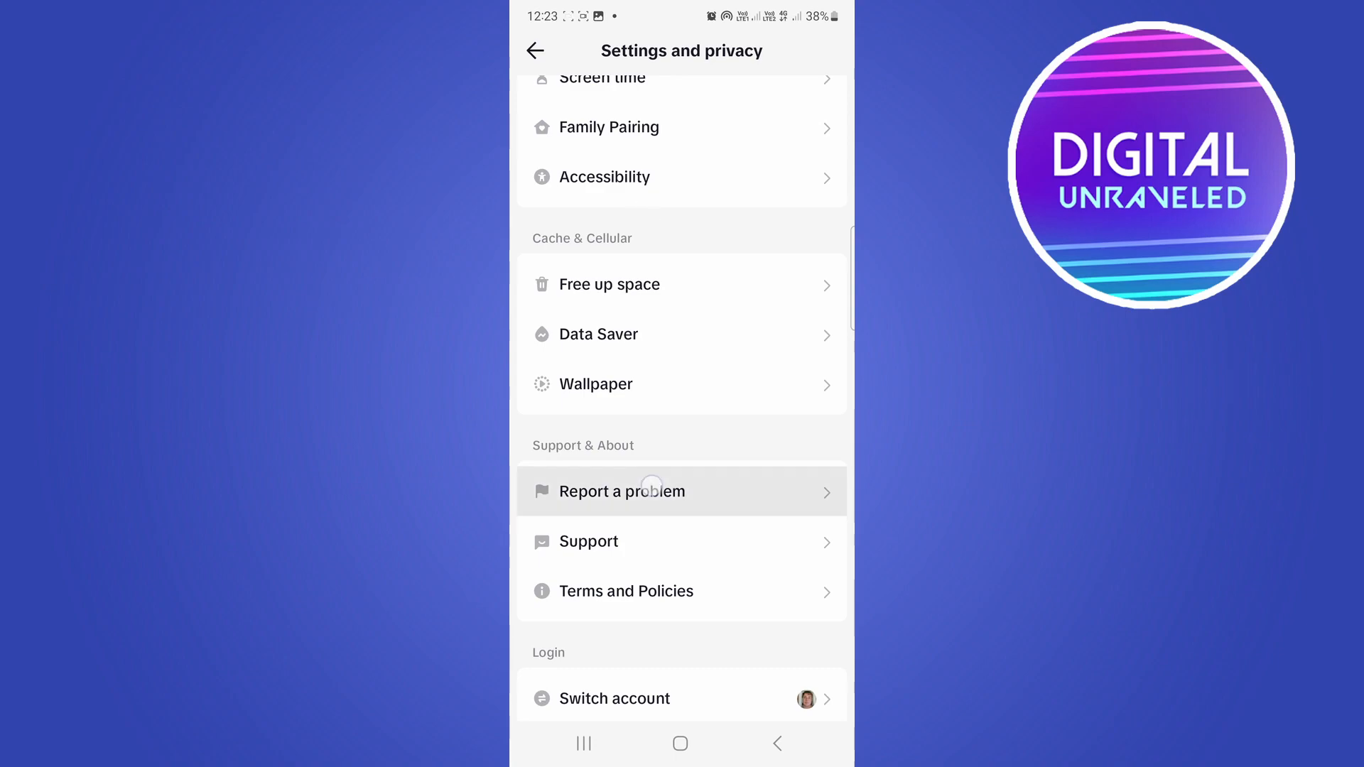
Step: Enter Report a problem and scroll through the topics to the Suggestions page
{"action": "left_click", "coordinate": [652, 492]}
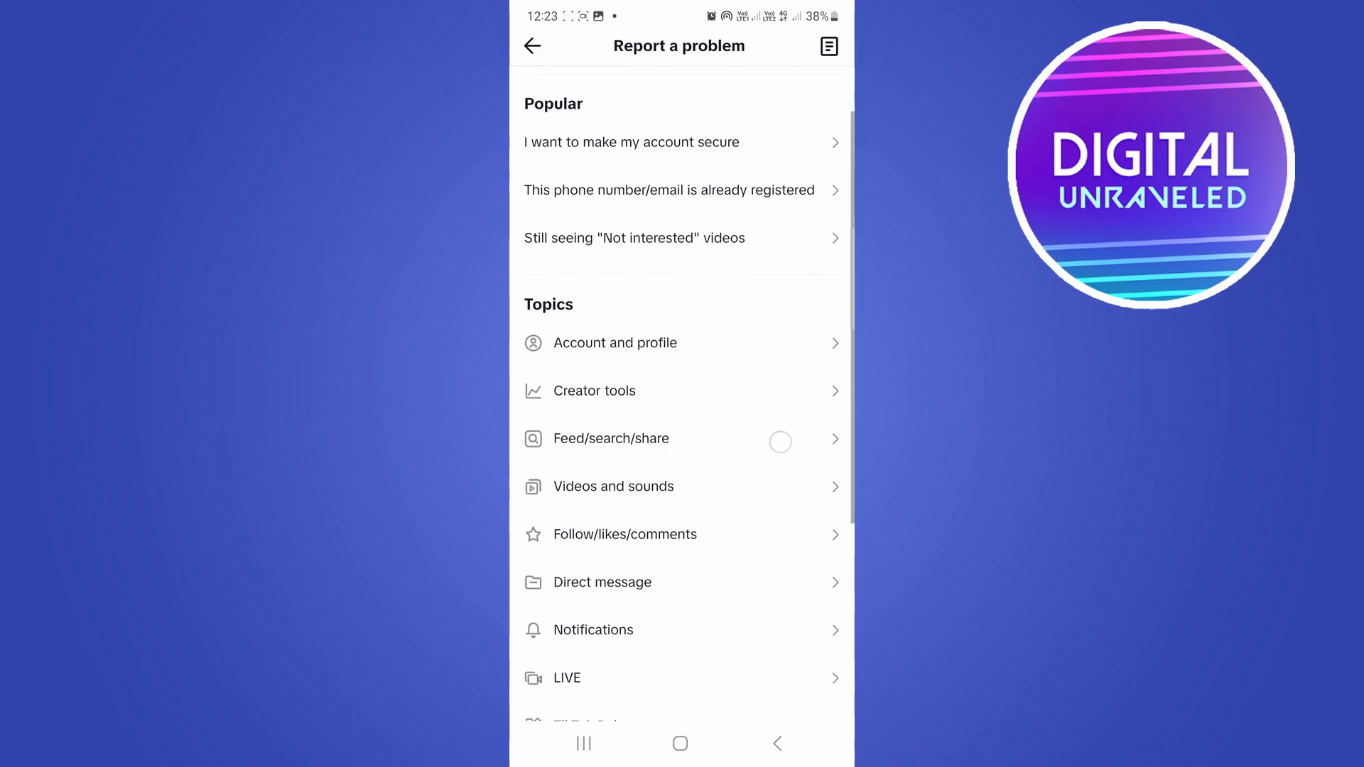
{"action": "scroll", "scroll_direction": "down", "scroll_amount": 3}
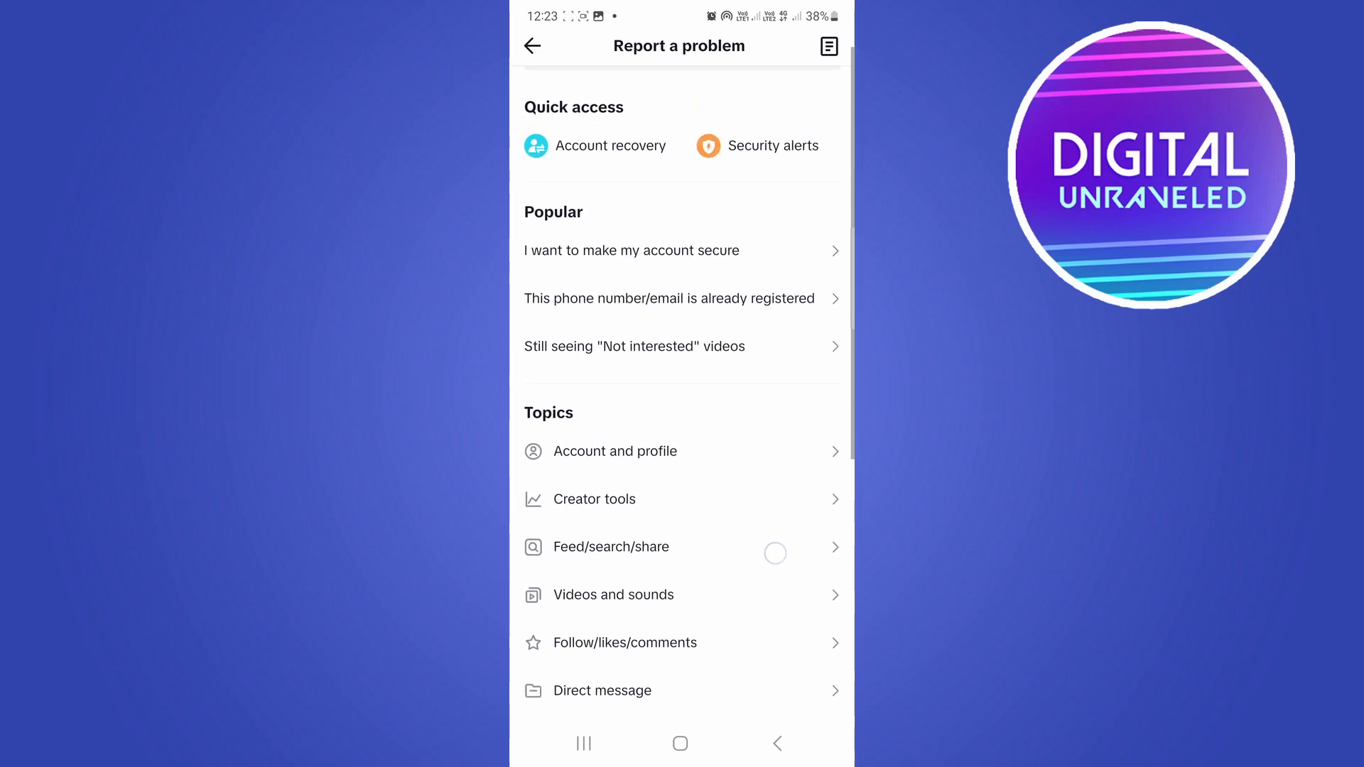
{"action": "scroll", "scroll_direction": "down", "scroll_amount": 3}
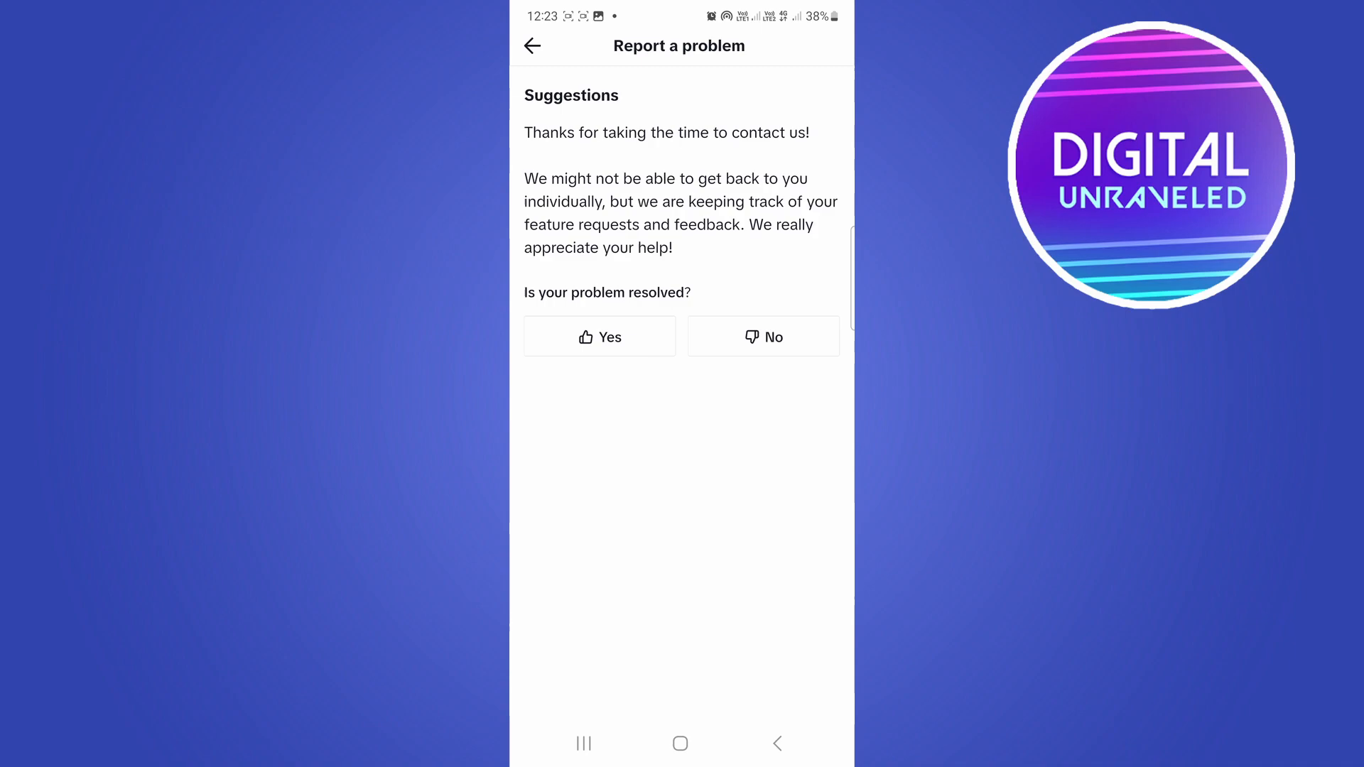
Step: Answer No to 'Is your problem resolved?' to submit the feedback
{"action": "left_click", "coordinate": [763, 336]}
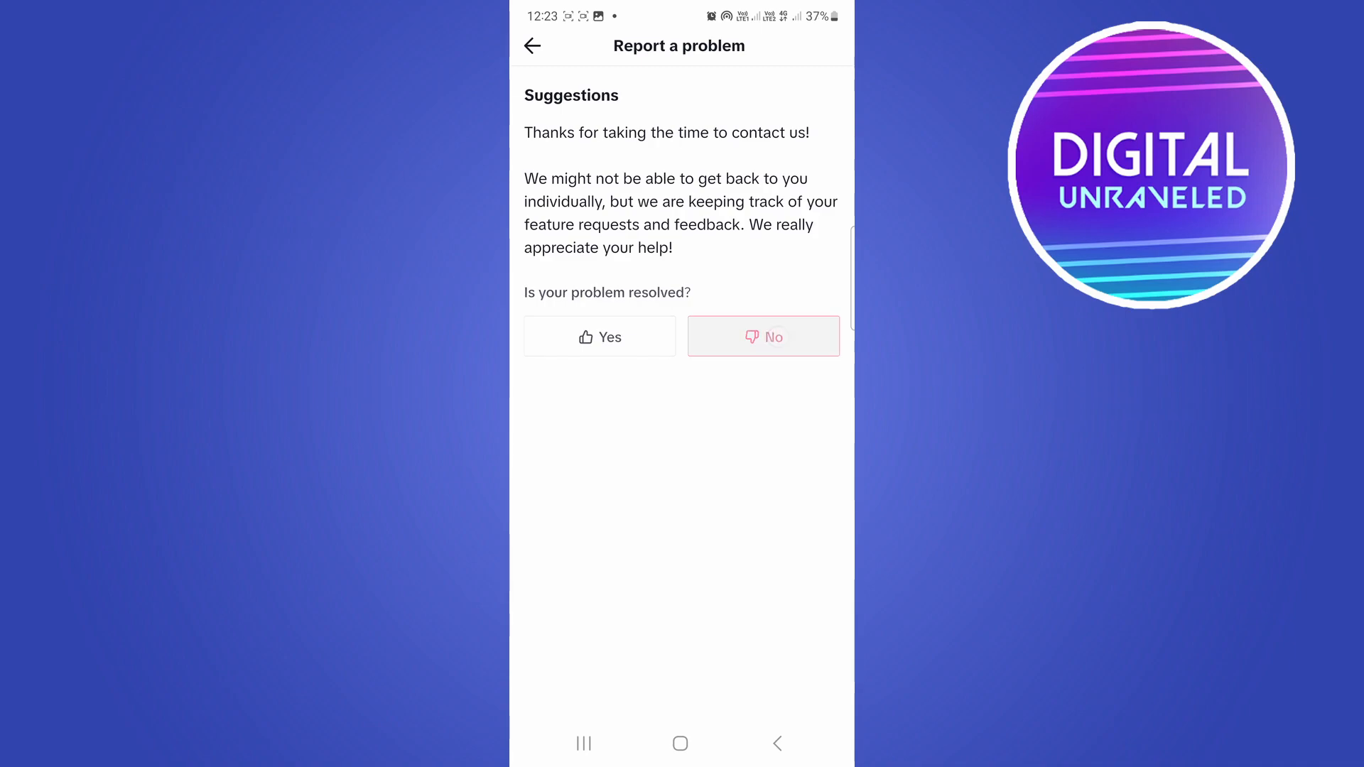
{"action": "left_click", "coordinate": [763, 336]}
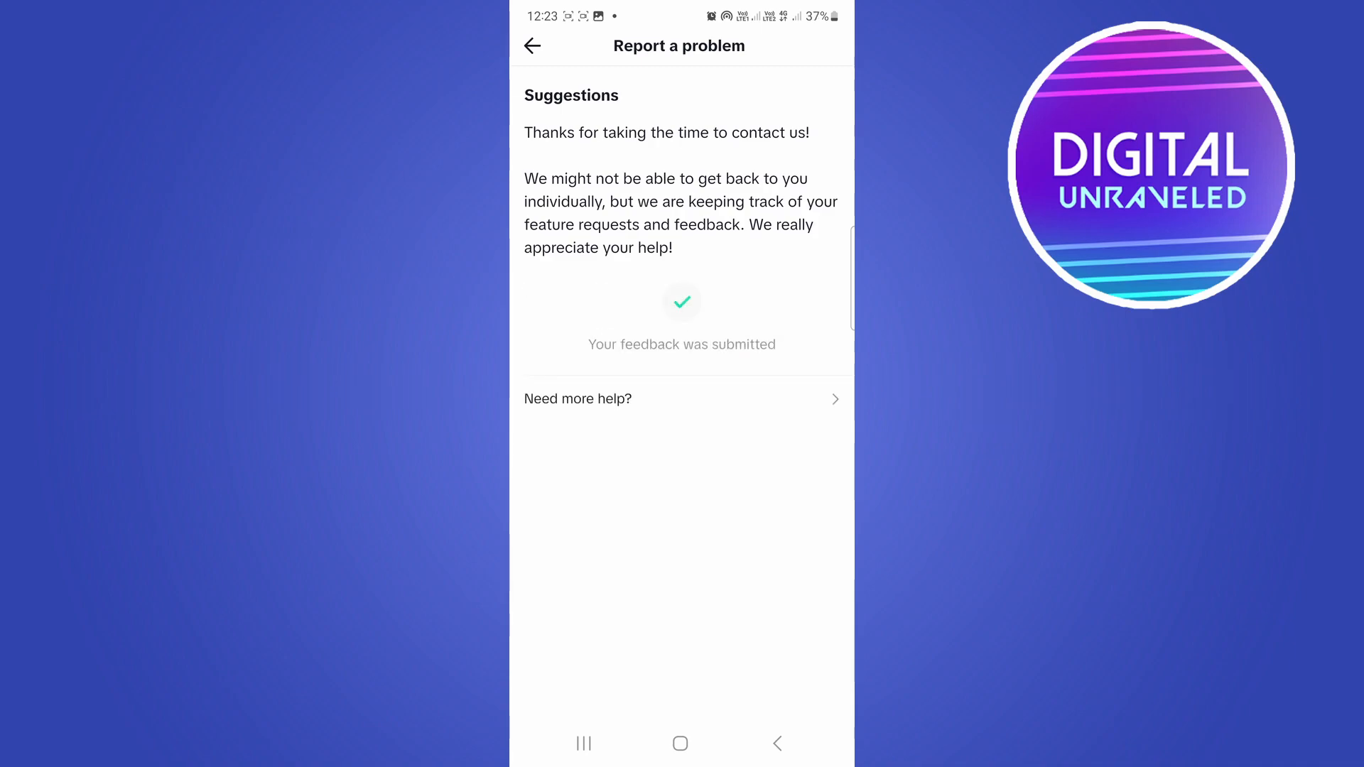